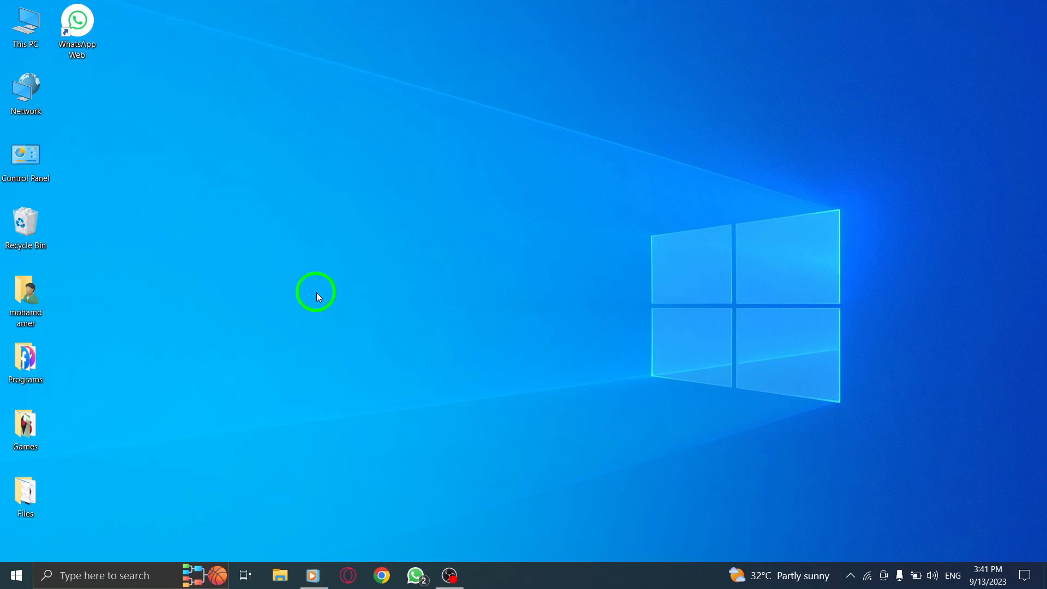
{"action": "mouse_move", "coordinate": [283, 211]}
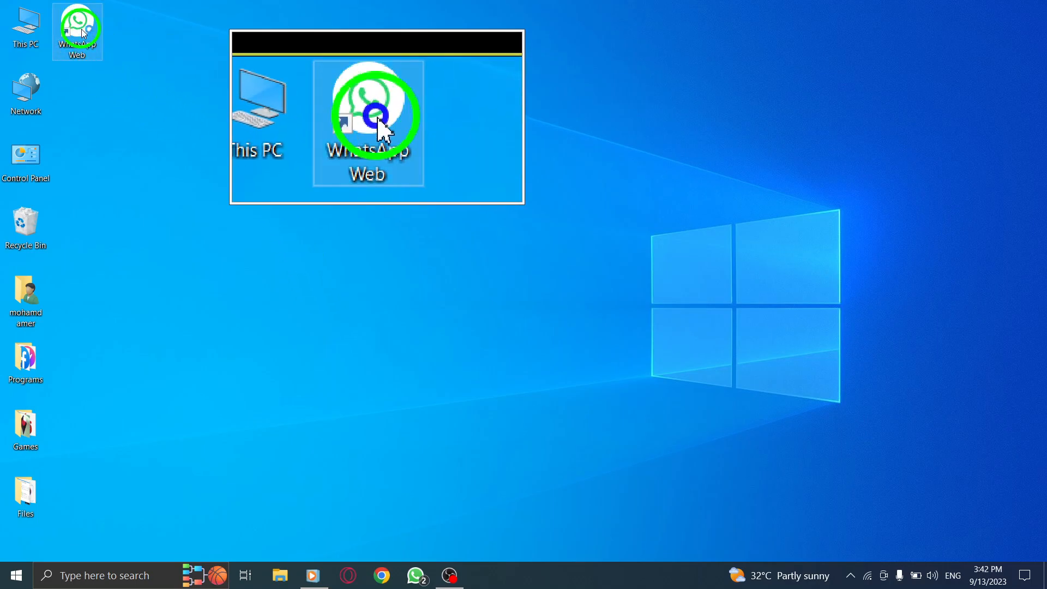
Step: Launch WhatsApp Web from the desktop shortcut and show its main three-dot menu
{"action": "double_click", "coordinate": [368, 123]}
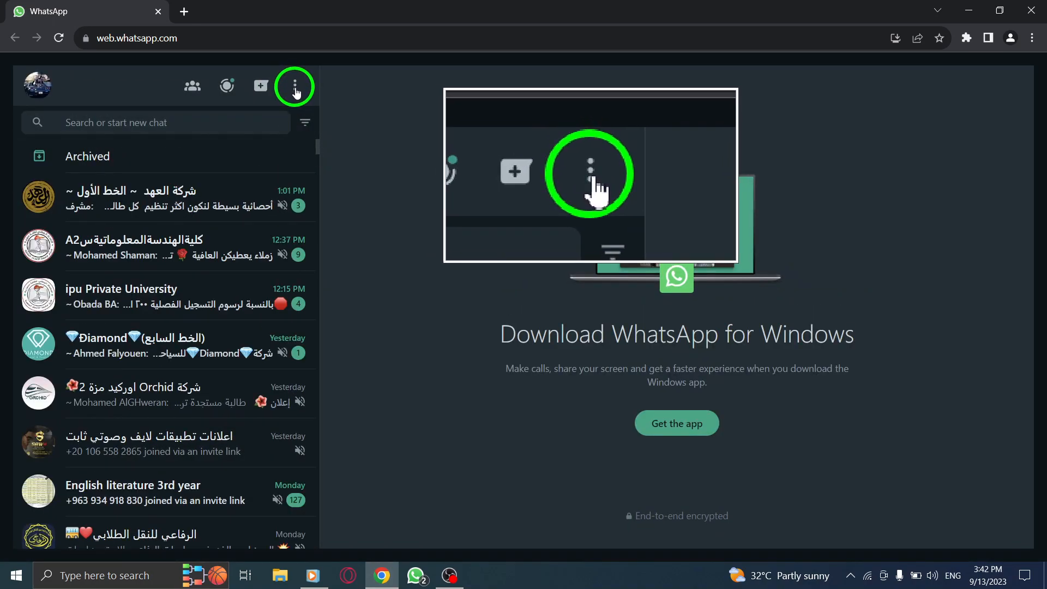
{"action": "left_click", "coordinate": [294, 85]}
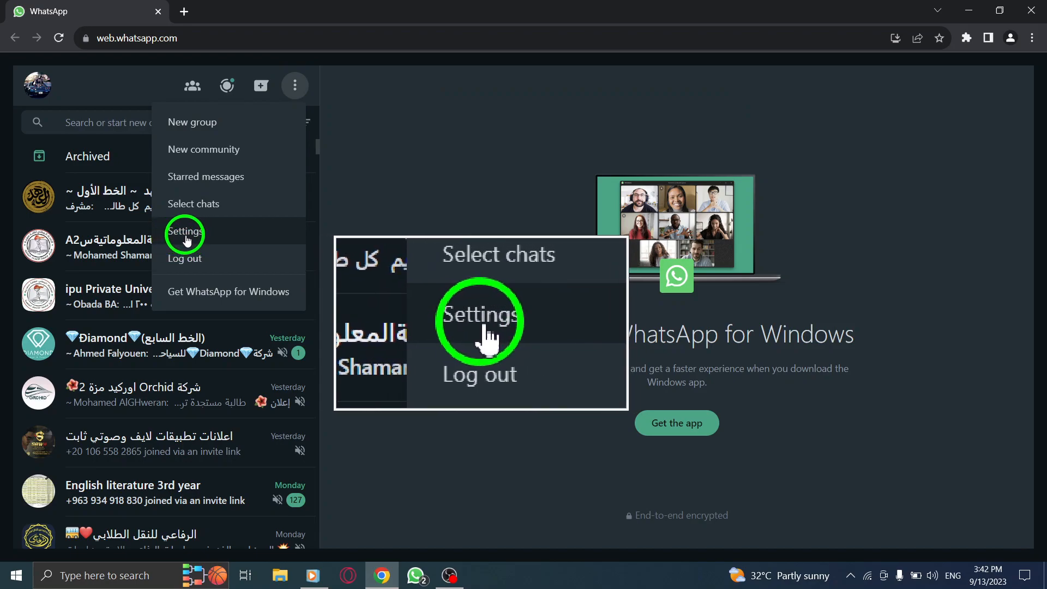
Step: Go into Settings and bring up the Theme chooser, currently set to Dark
{"action": "left_click", "coordinate": [185, 232]}
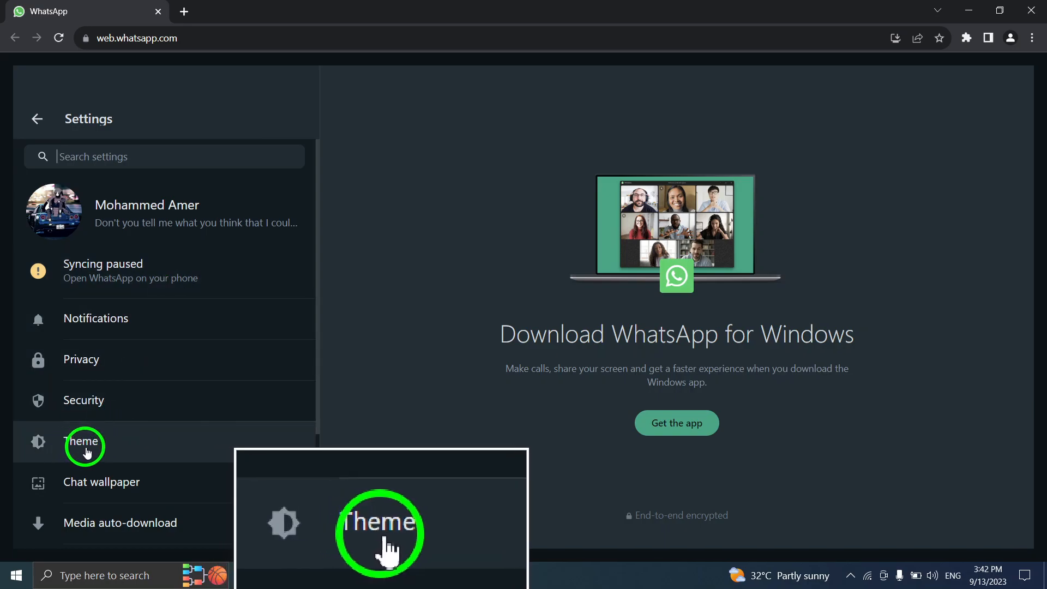
{"action": "left_click", "coordinate": [83, 441]}
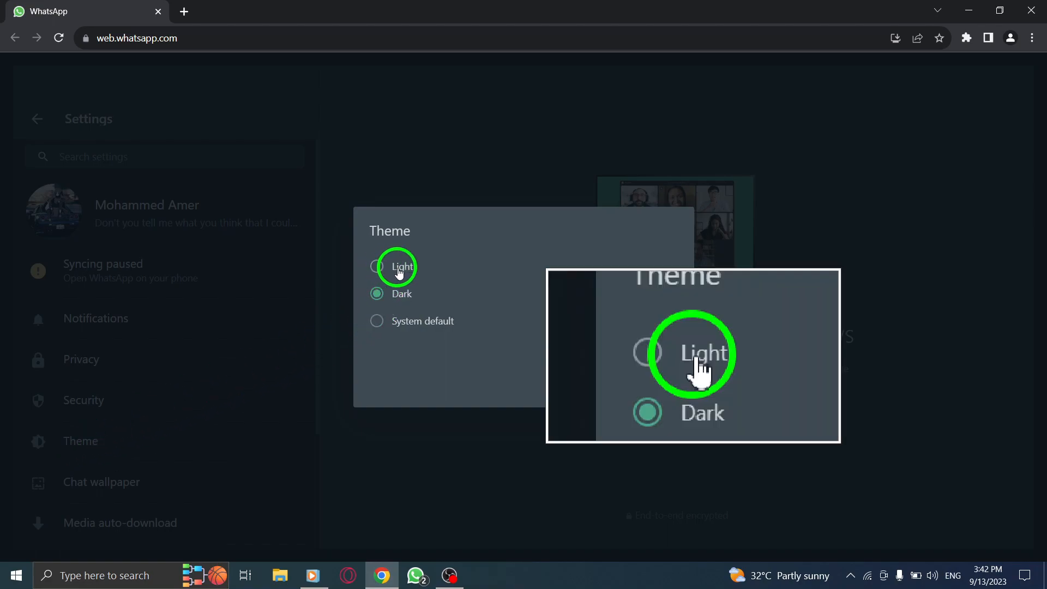
Step: Select the Light theme and confirm with OK
{"action": "left_click", "coordinate": [376, 266]}
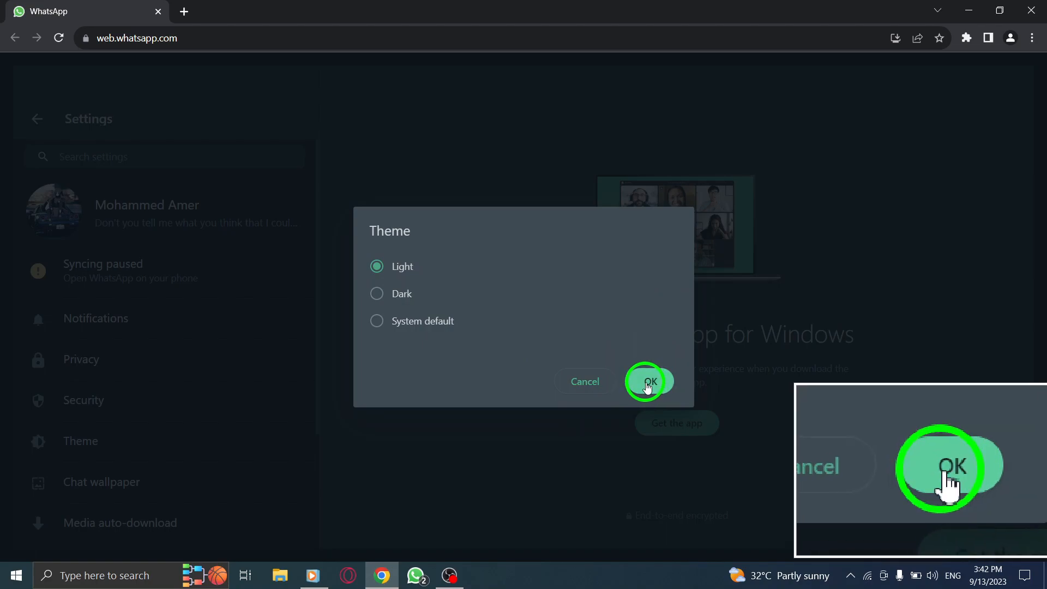
{"action": "left_click", "coordinate": [644, 382]}
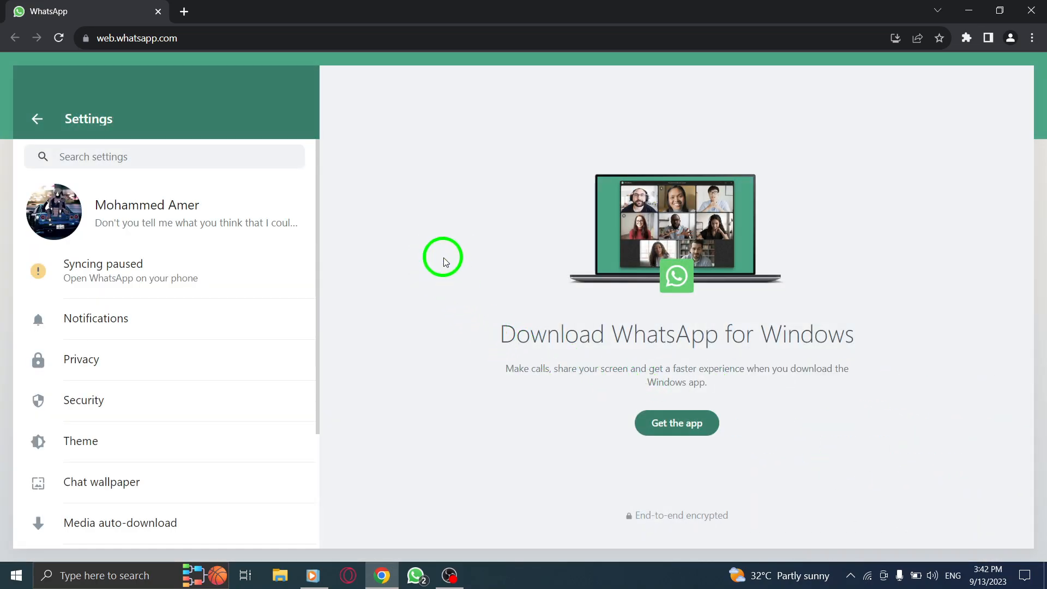
Step: Return from Settings to the chat list, now shown in the Light theme
{"action": "left_click", "coordinate": [37, 119]}
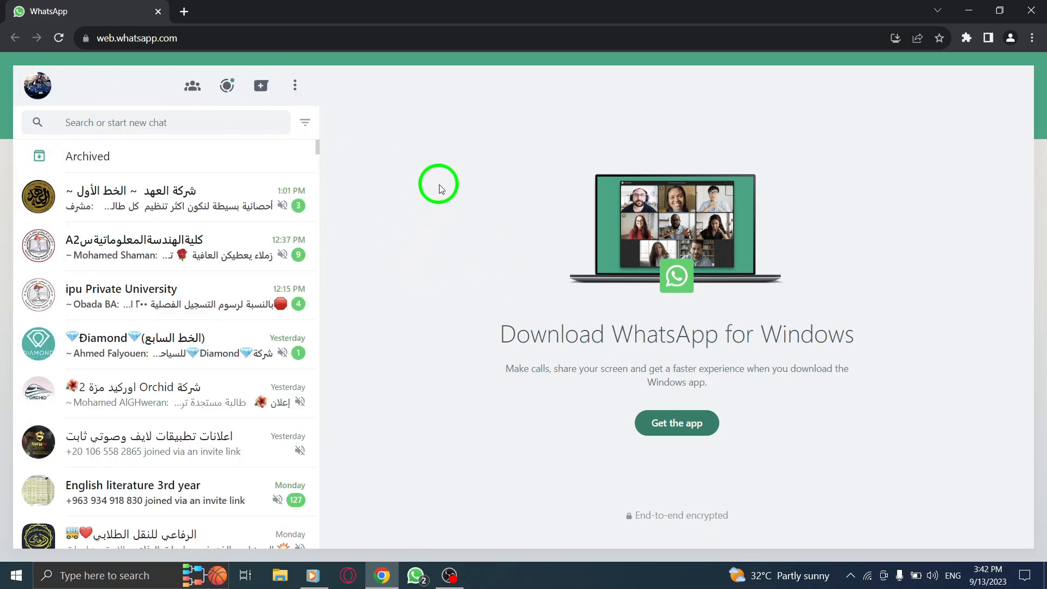
{"action": "mouse_move", "coordinate": [828, 150]}
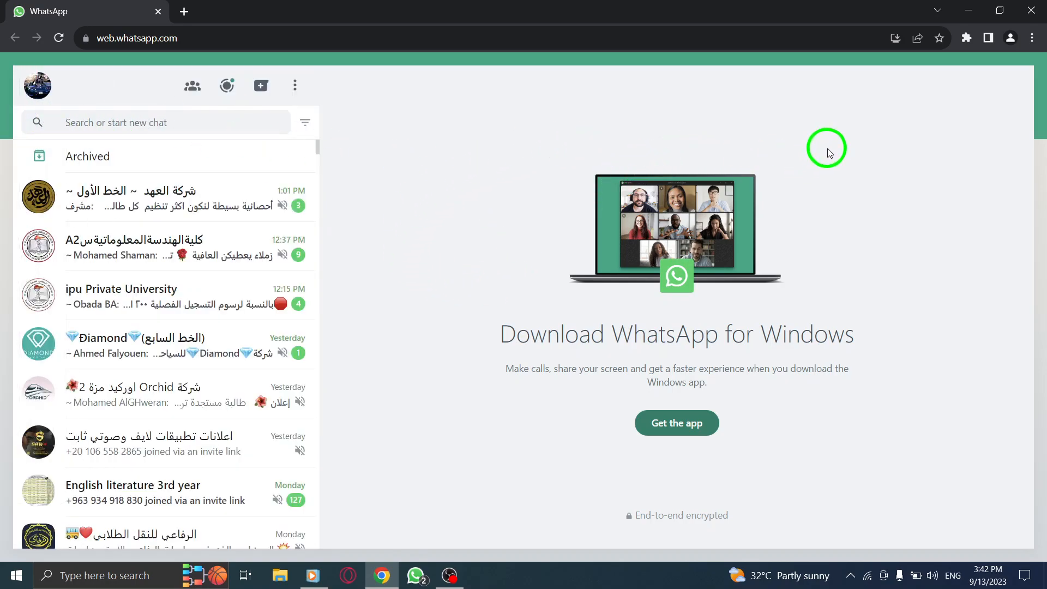
{"action": "mouse_move", "coordinate": [932, 138]}
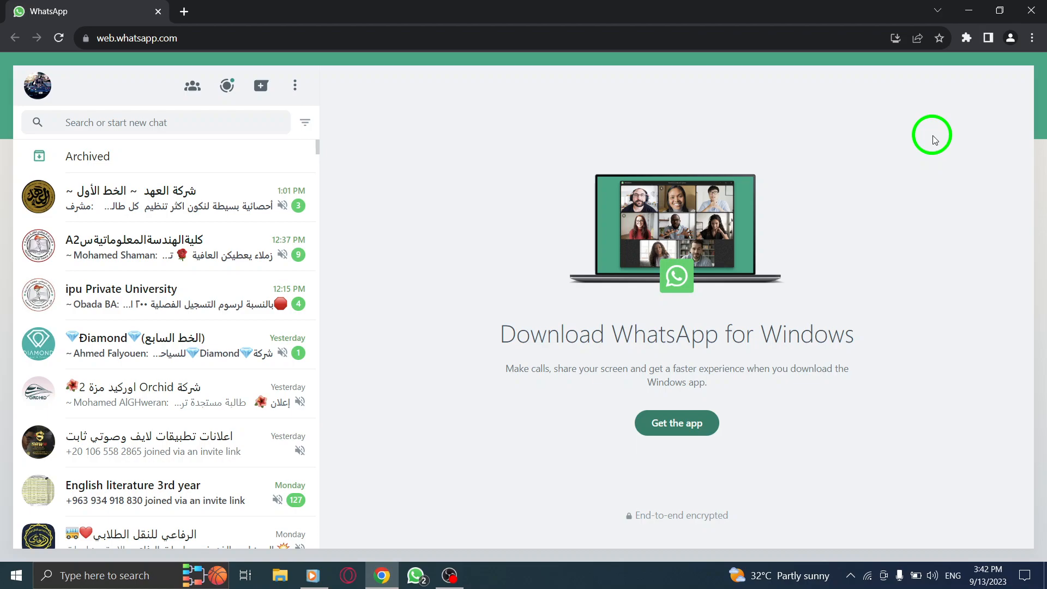
{"action": "mouse_move", "coordinate": [993, 61]}
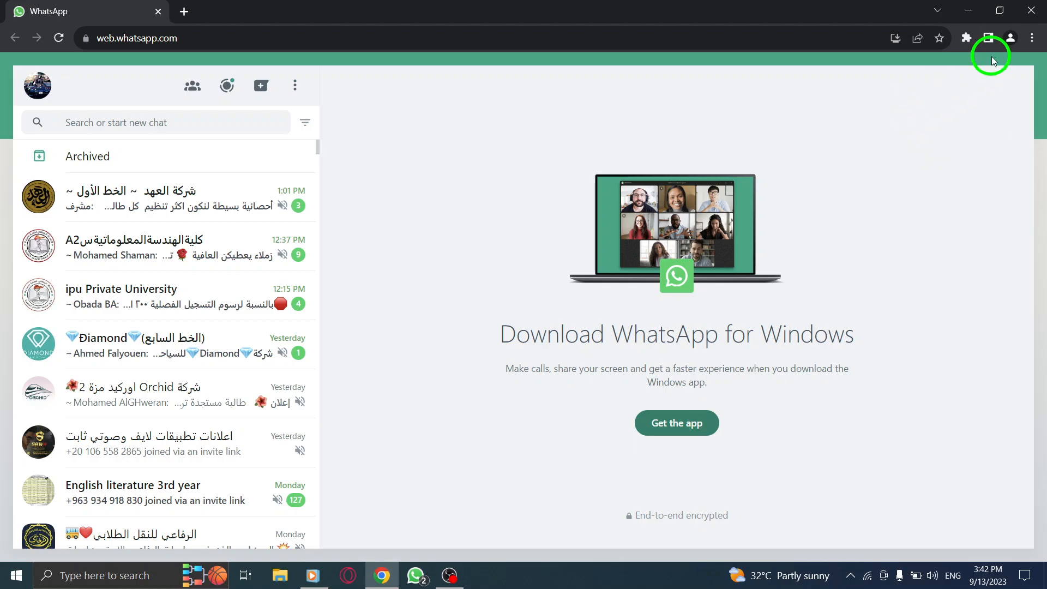